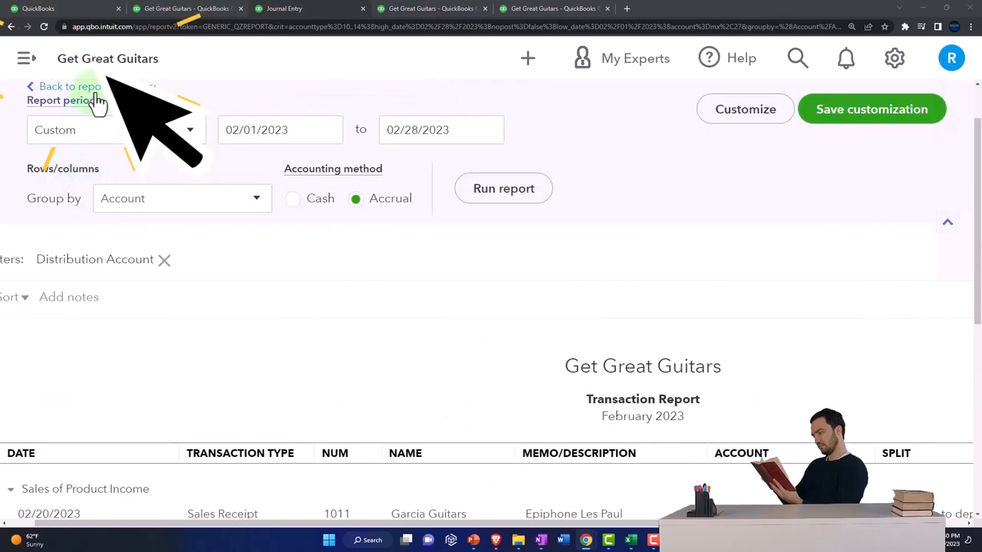
- Return to the Get Great Guitars dashboard and bring up the new-transaction menu
{"action": "left_click", "coordinate": [67, 86]}
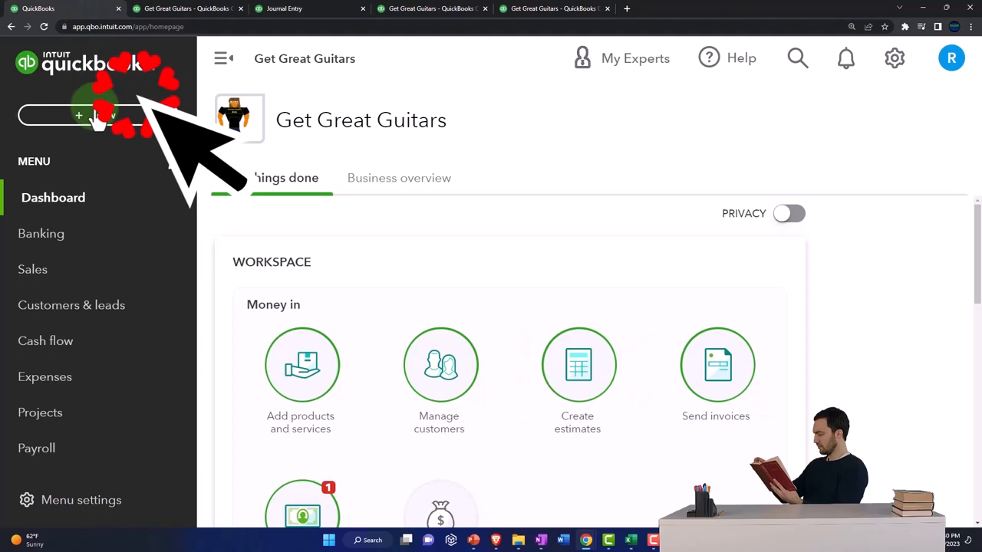
{"action": "left_click", "coordinate": [98, 115]}
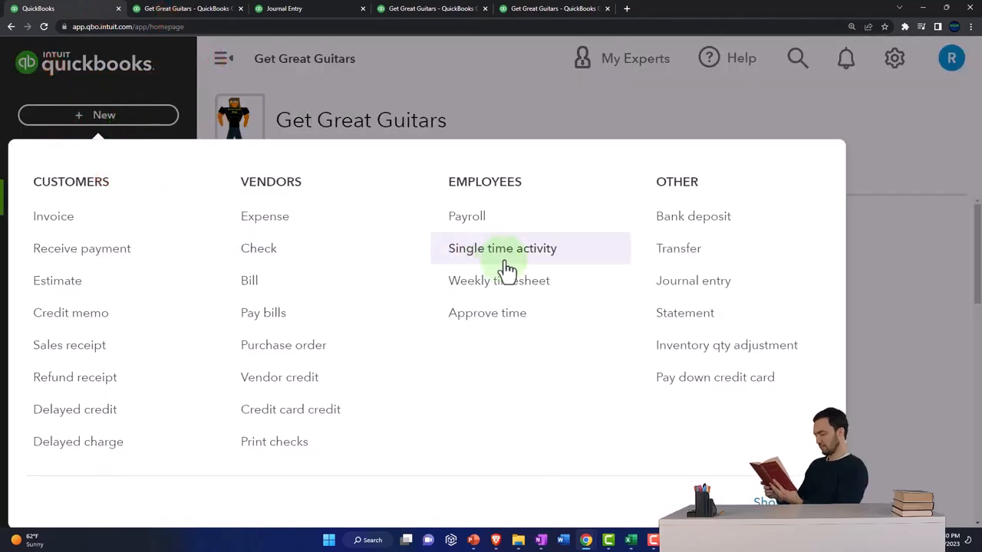
- Start Journal Entry #9 with line 1 crediting Accounts Receivable (A/R) 525 for name ZZZ
{"action": "left_click", "coordinate": [694, 279]}
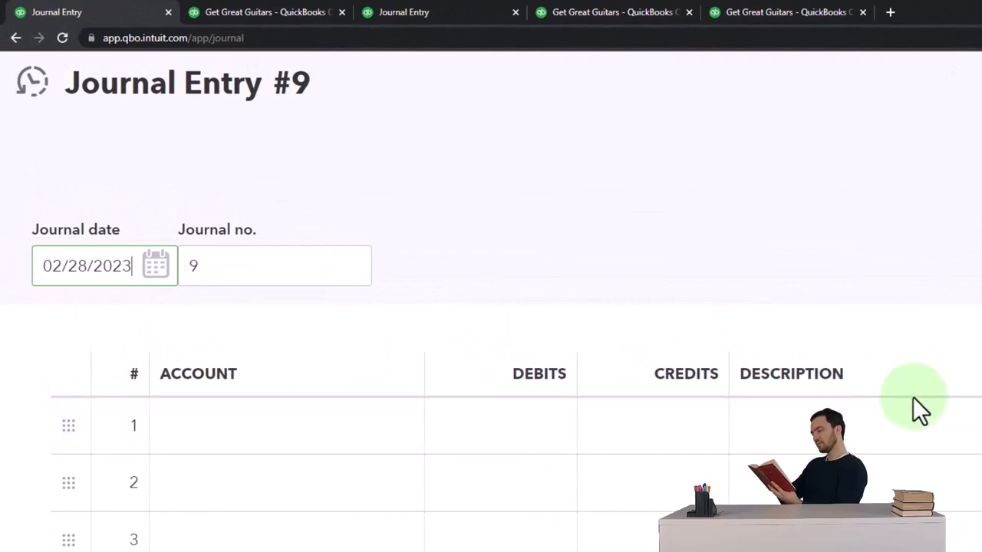
{"action": "mouse_move", "coordinate": [429, 294]}
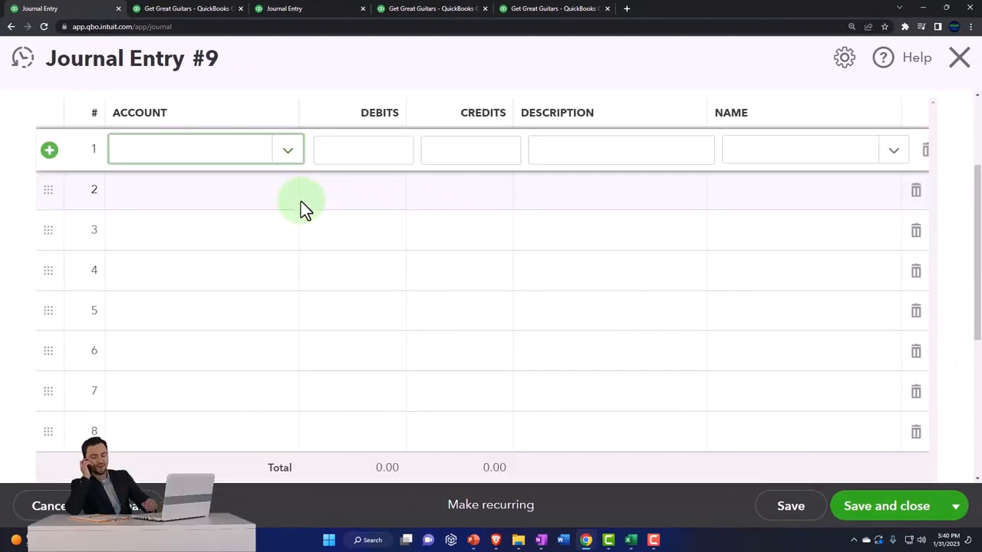
{"action": "mouse_move", "coordinate": [629, 540]}
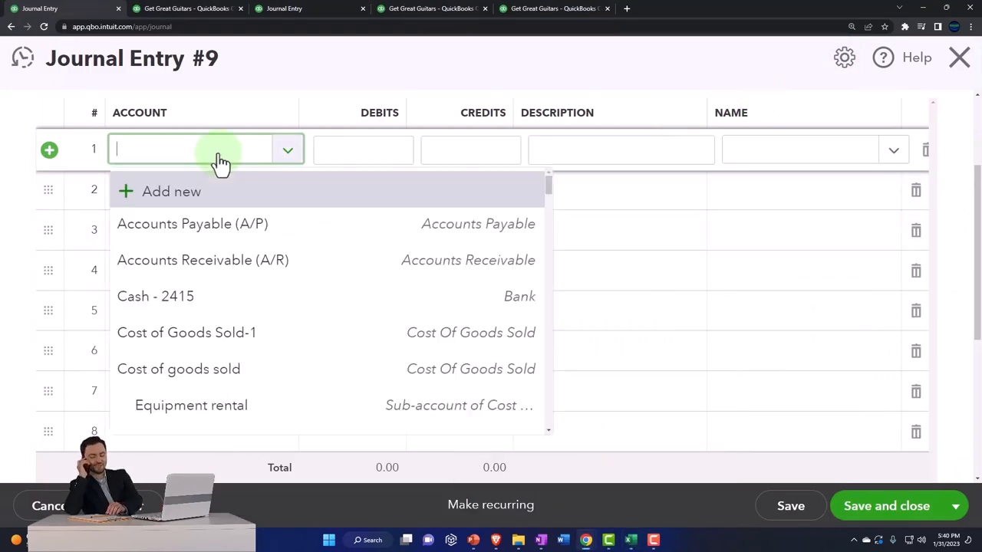
{"action": "type", "text": "acc"}
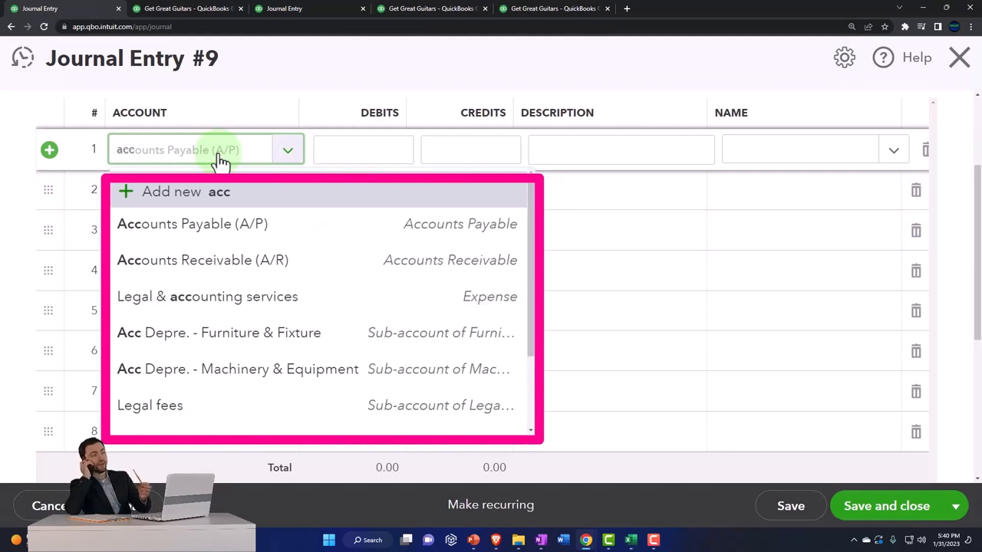
{"action": "left_click", "coordinate": [204, 260]}
{"action": "type", "text": "525"}
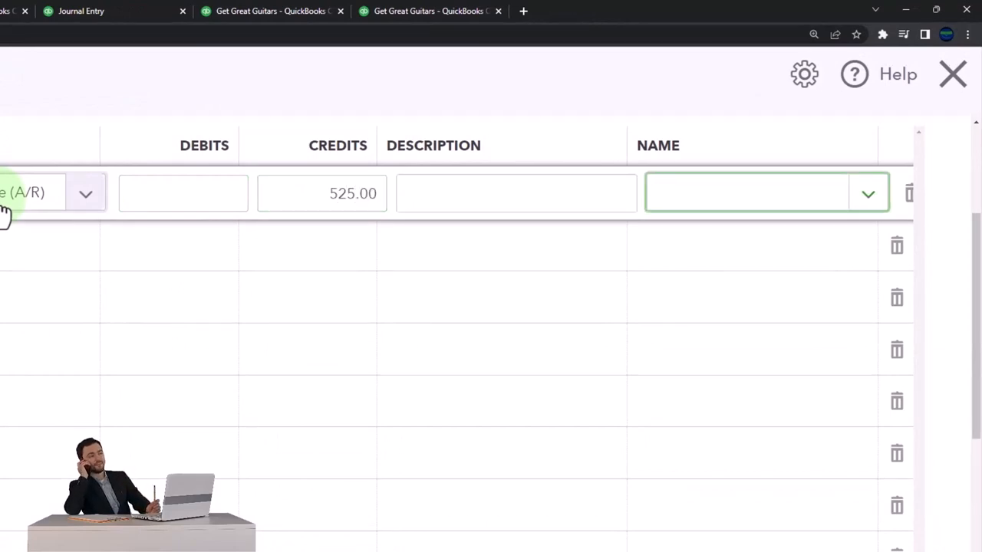
{"action": "type", "text": "zz"}
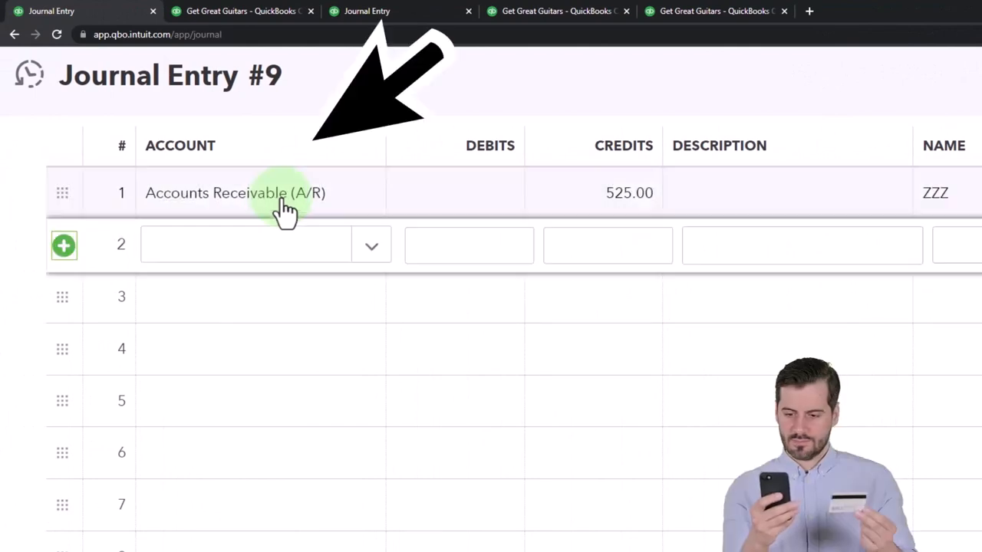
- Add line 2 debiting Sales of Product Income 500.00
{"action": "left_click", "coordinate": [261, 244]}
{"action": "type", "text": "sales"}
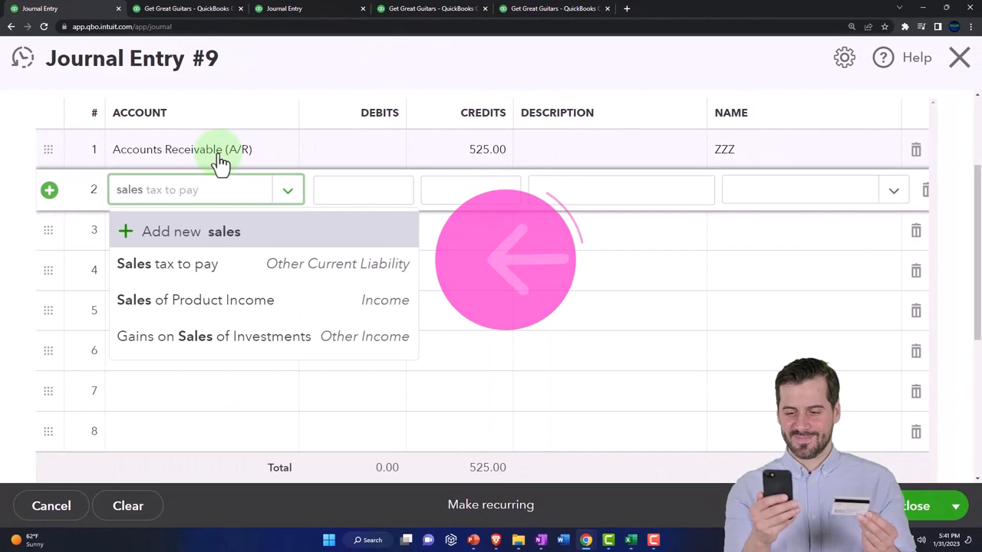
{"action": "left_click", "coordinate": [195, 299]}
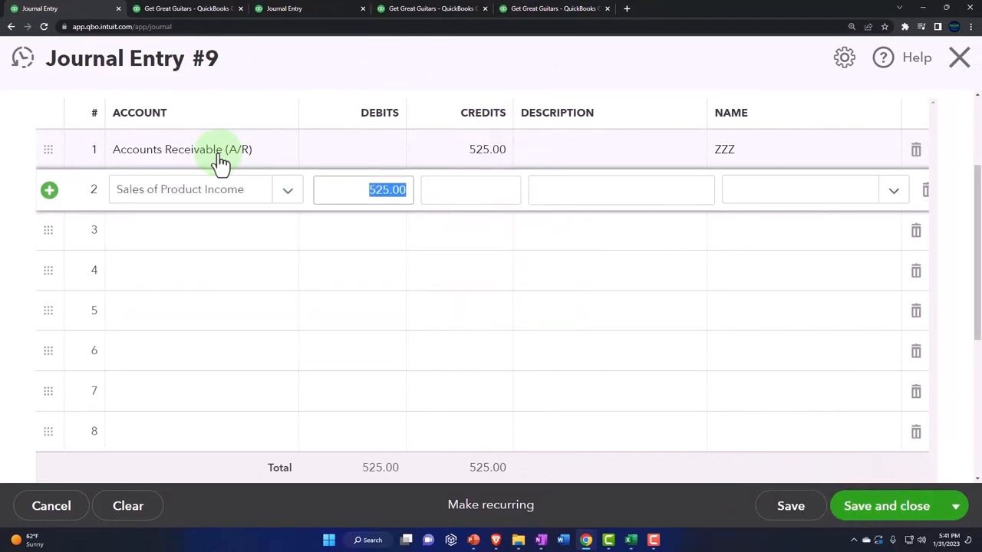
{"action": "type", "text": "500"}
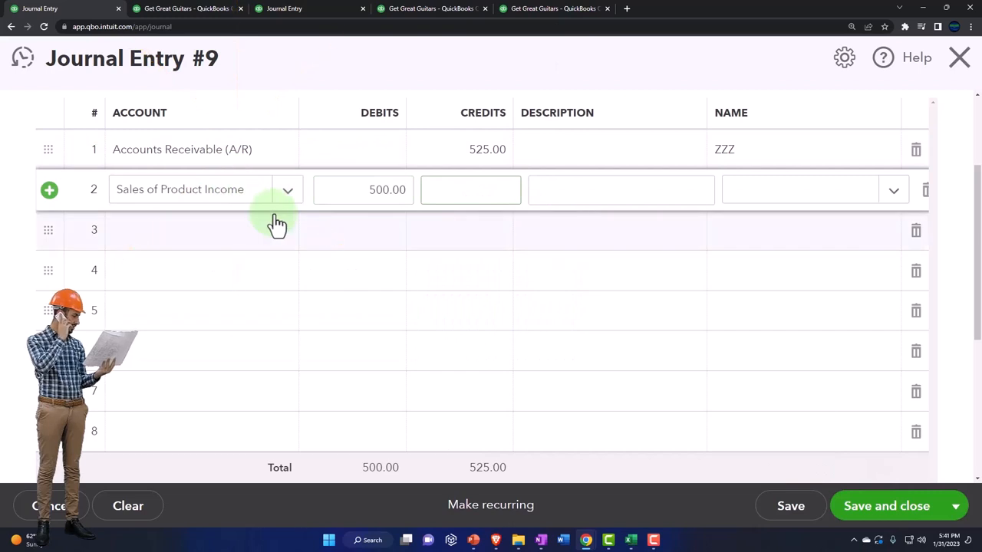
- Describe the first lines as "Reversing Entry"
{"action": "left_click", "coordinate": [469, 191]}
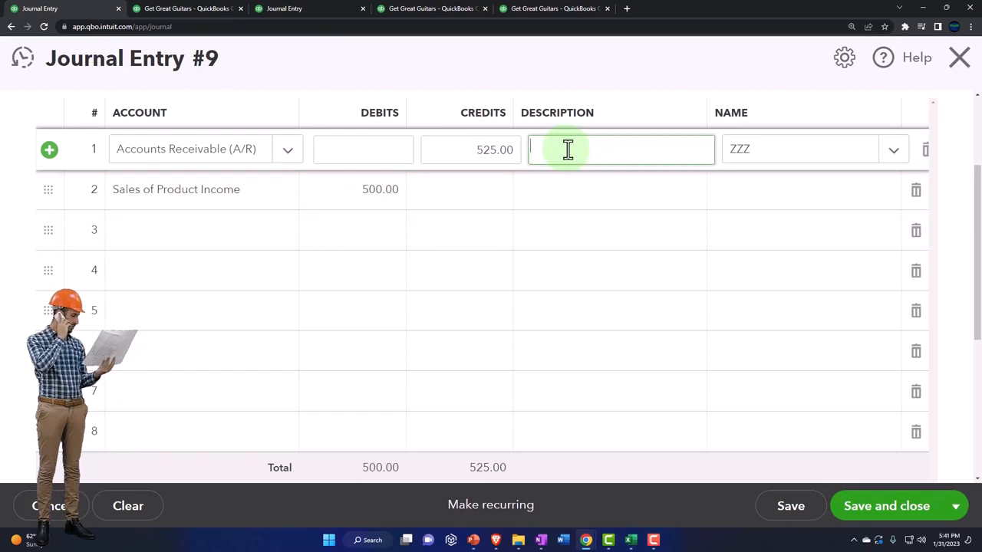
{"action": "type", "text": "Reversing"}
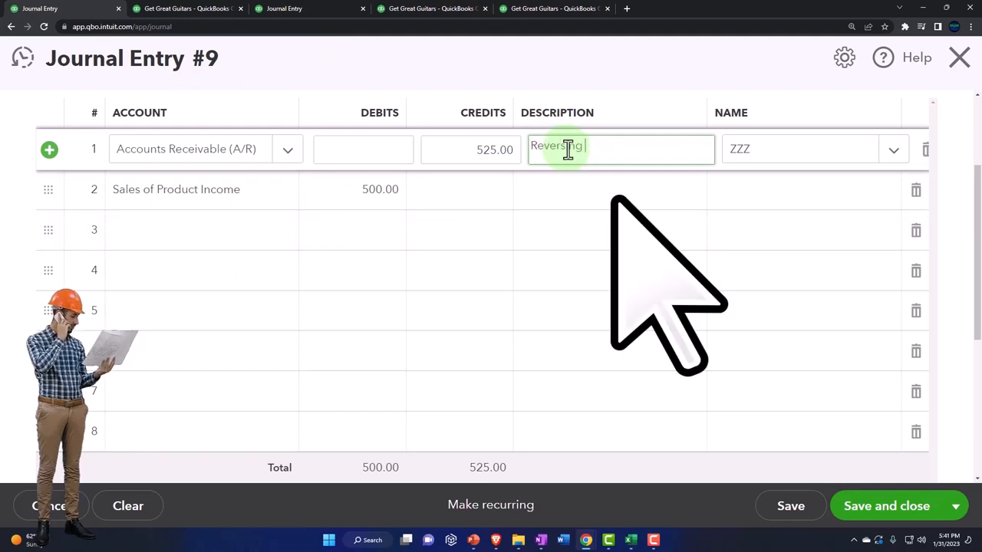
{"action": "type", "text": "Ern"}
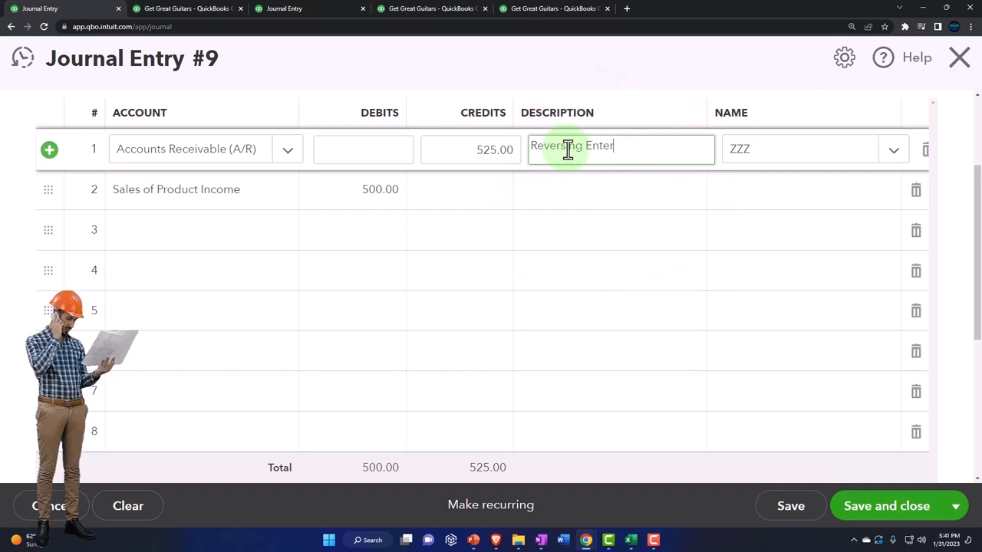
{"action": "type", "text": "y"}
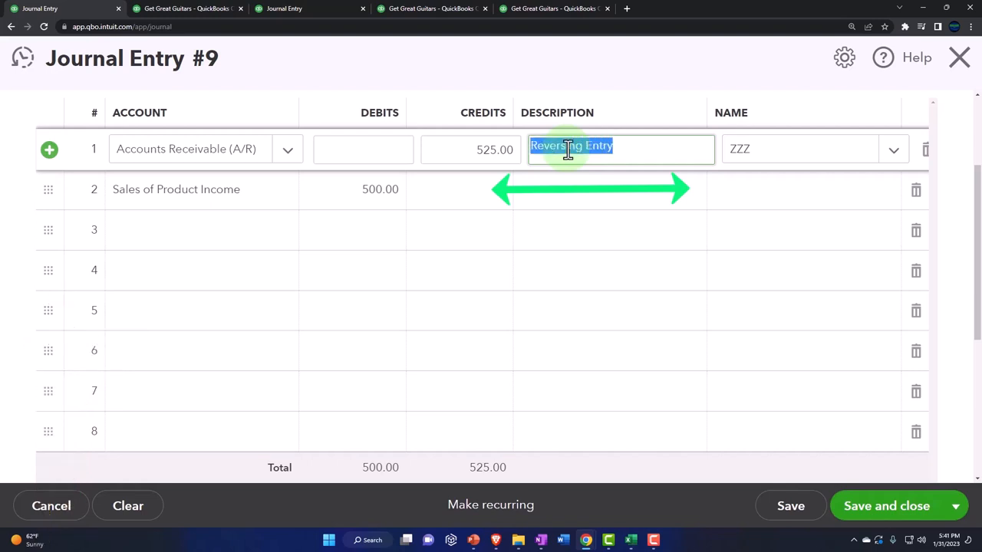
{"action": "mouse_move", "coordinate": [586, 206]}
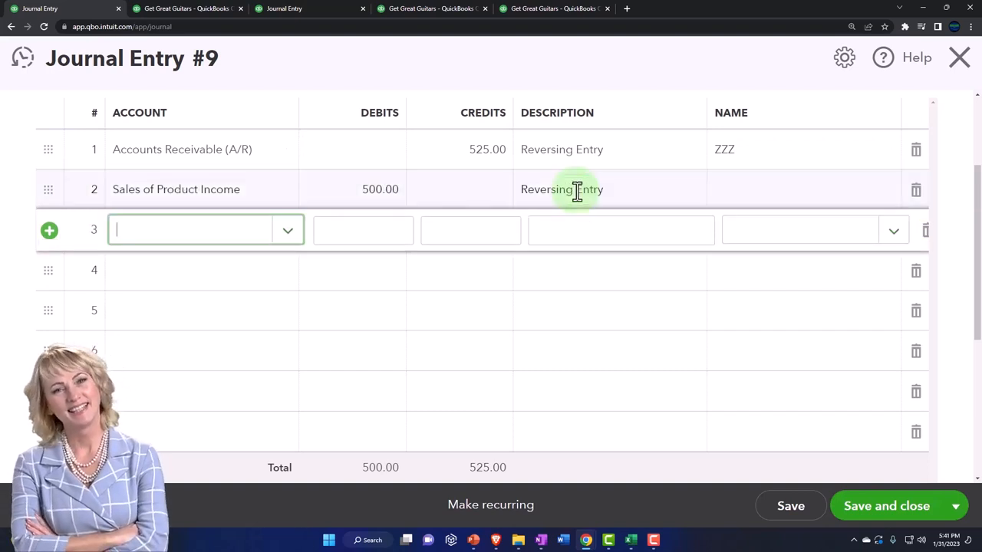
- Add line 3 debiting California Department of Tax 25 and line 4 crediting Cost of goods sold 400
{"action": "type", "text": "XC"}
{"action": "left_click", "coordinate": [205, 270]}
{"action": "type", "text": "Cost"}
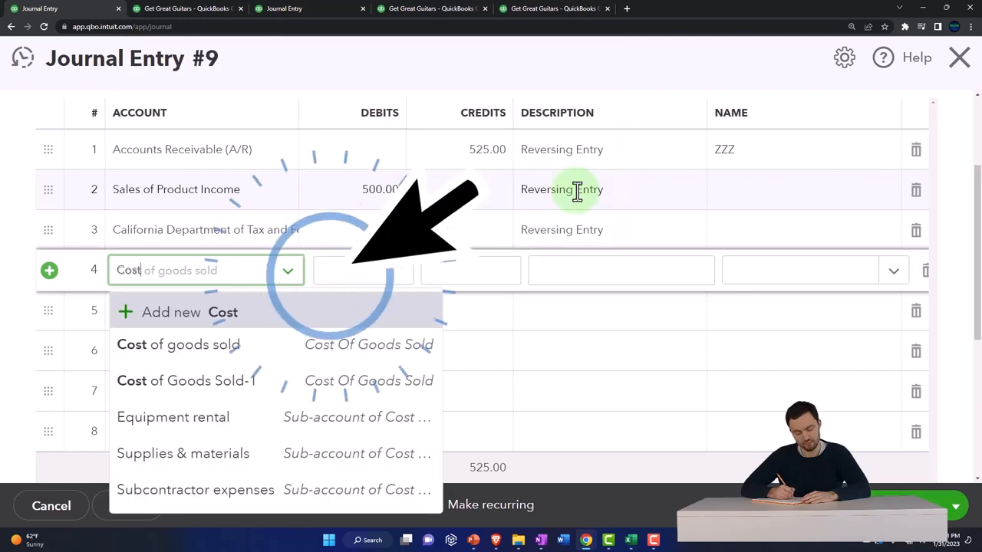
{"action": "left_click", "coordinate": [178, 344]}
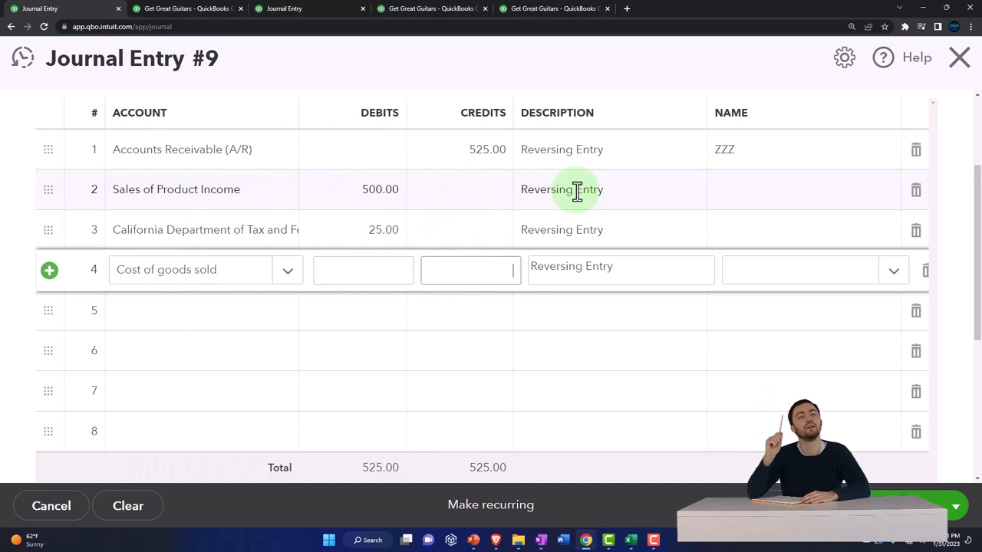
{"action": "type", "text": "4000"}
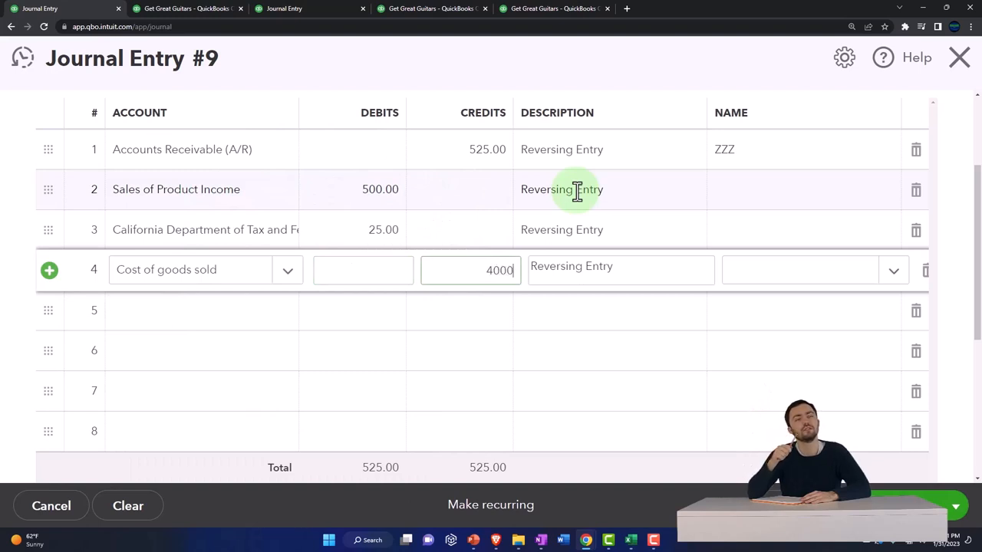
{"action": "key", "text": "Backspace"}
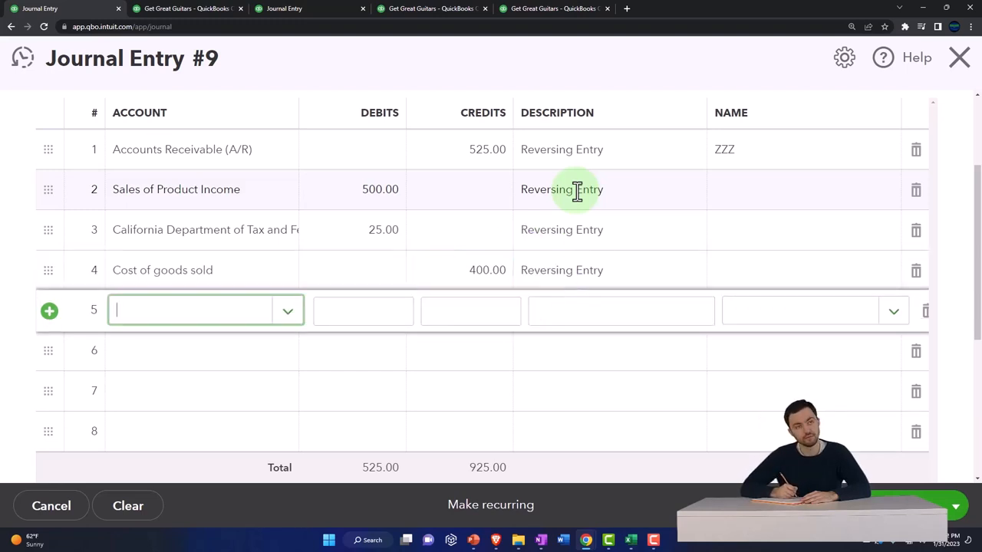
- Add line 5 debiting Inventory Asset 400, balancing at 925, and save Journal Entry 9
{"action": "type", "text": "Inventory Asset"}
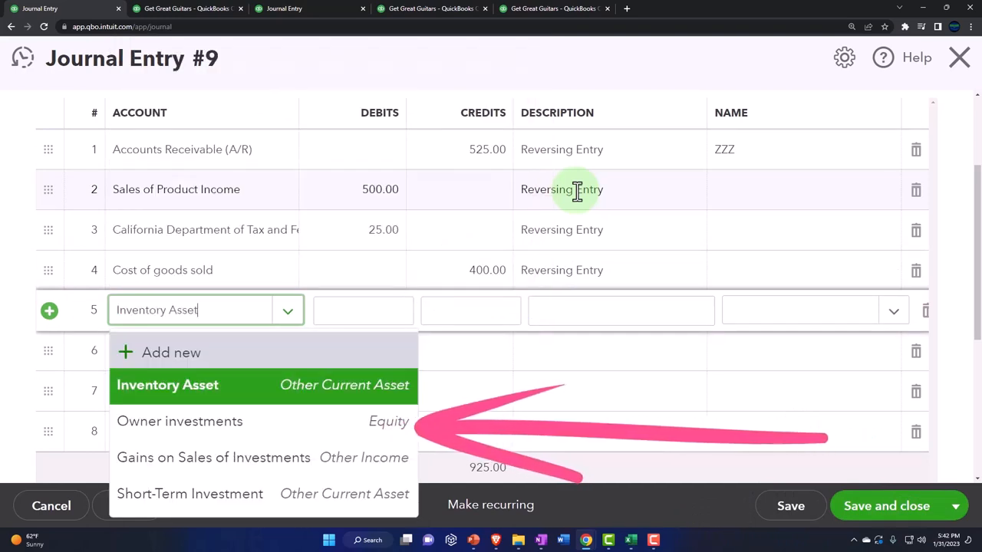
{"action": "left_click", "coordinate": [168, 385]}
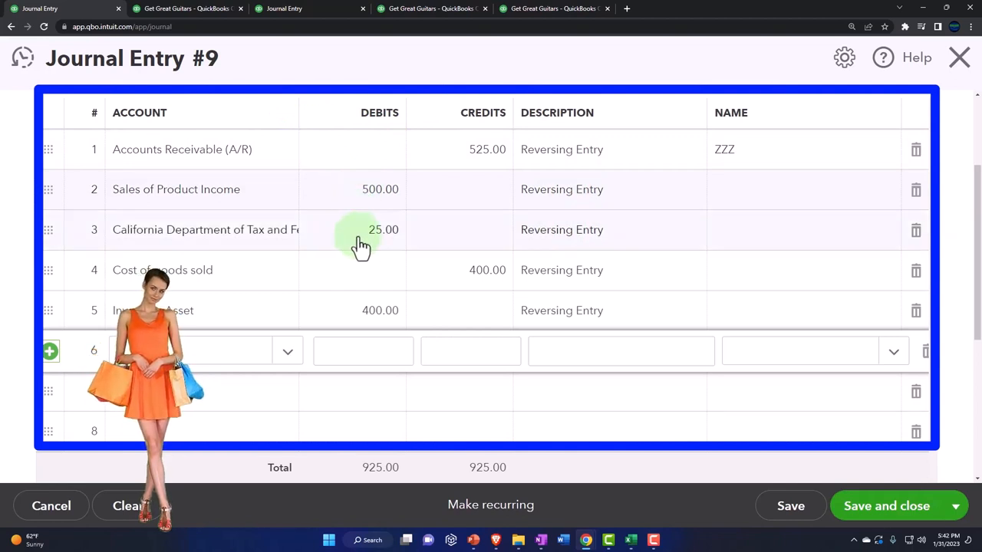
{"action": "mouse_move", "coordinate": [683, 437]}
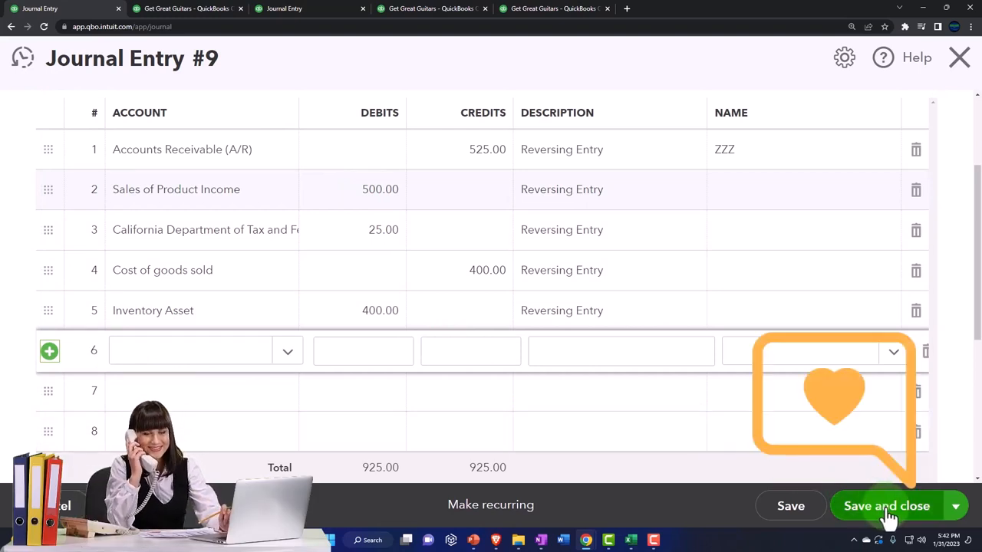
{"action": "left_click", "coordinate": [887, 506]}
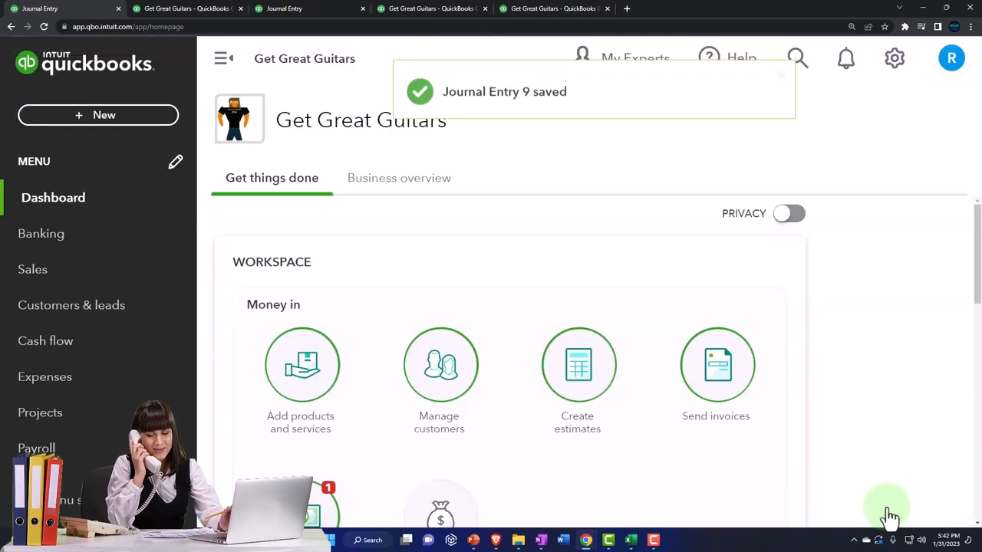